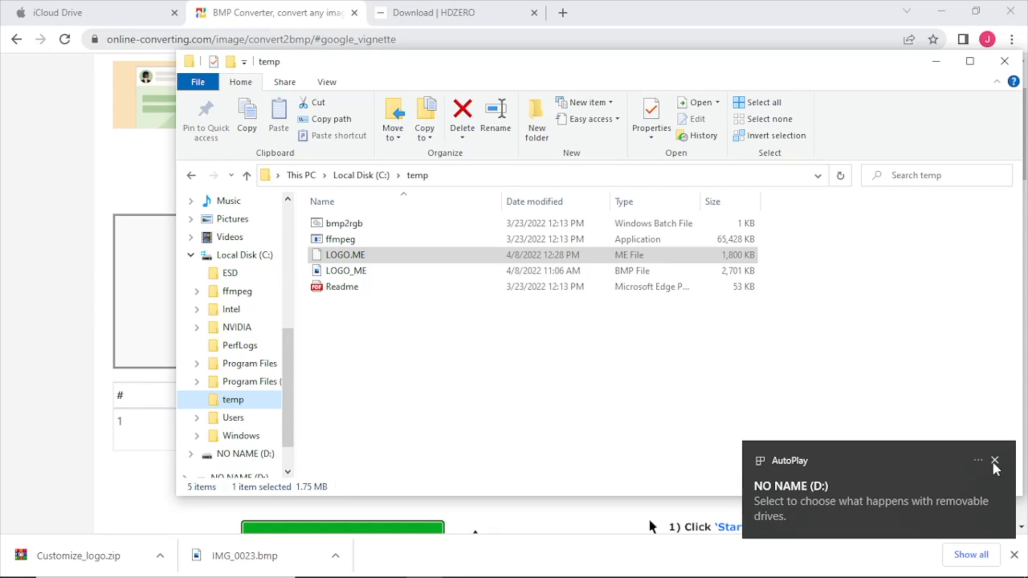
- Dismiss the removable drive notification and copy LOGO.ME from C:\temp
left_click(995, 461)
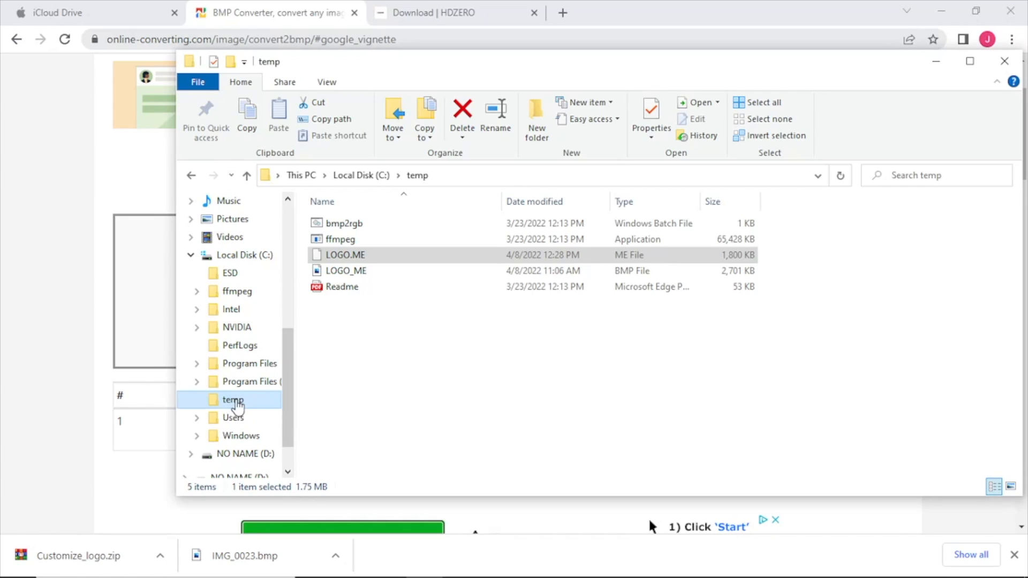
mouse_move(375, 255)
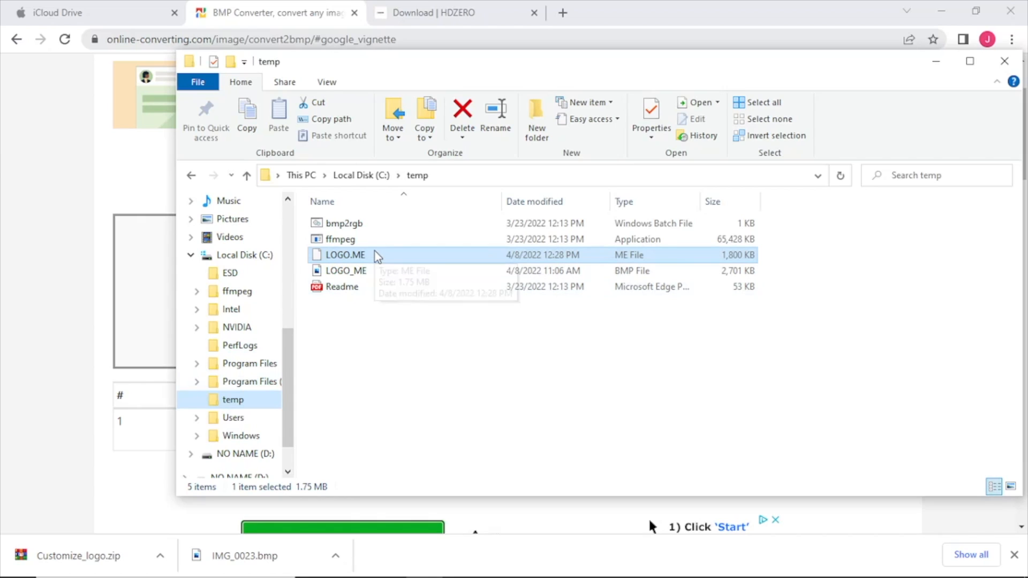
right_click(344, 254)
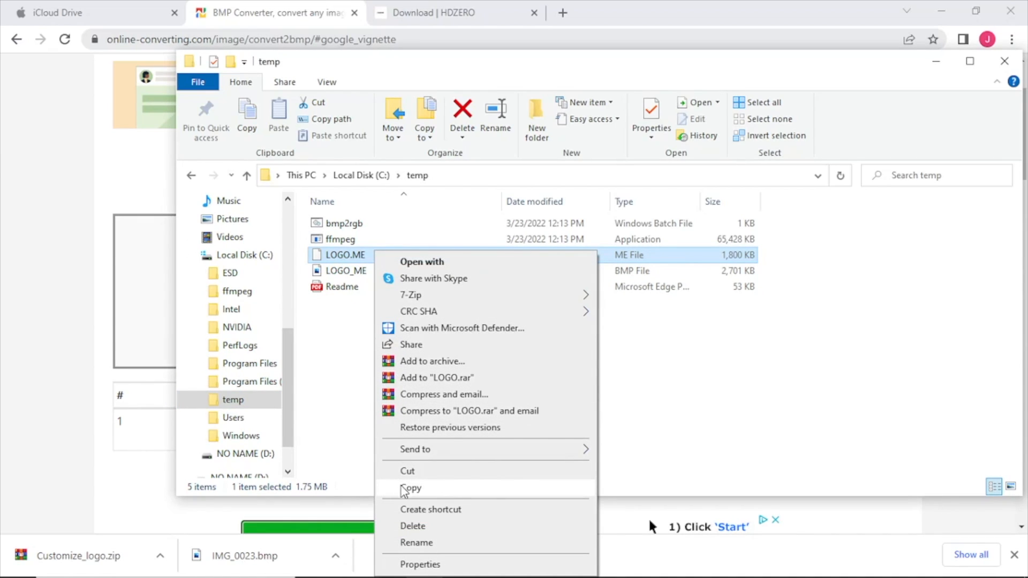
left_click(410, 488)
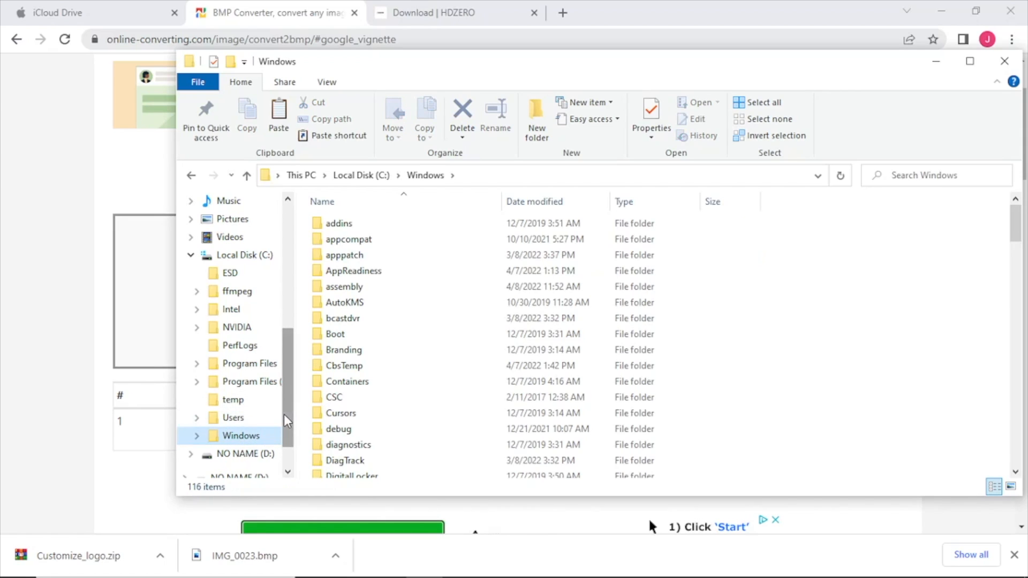
- Paste LOGO.ME into the root of NO NAME (D:), replacing the existing file
left_click(247, 454)
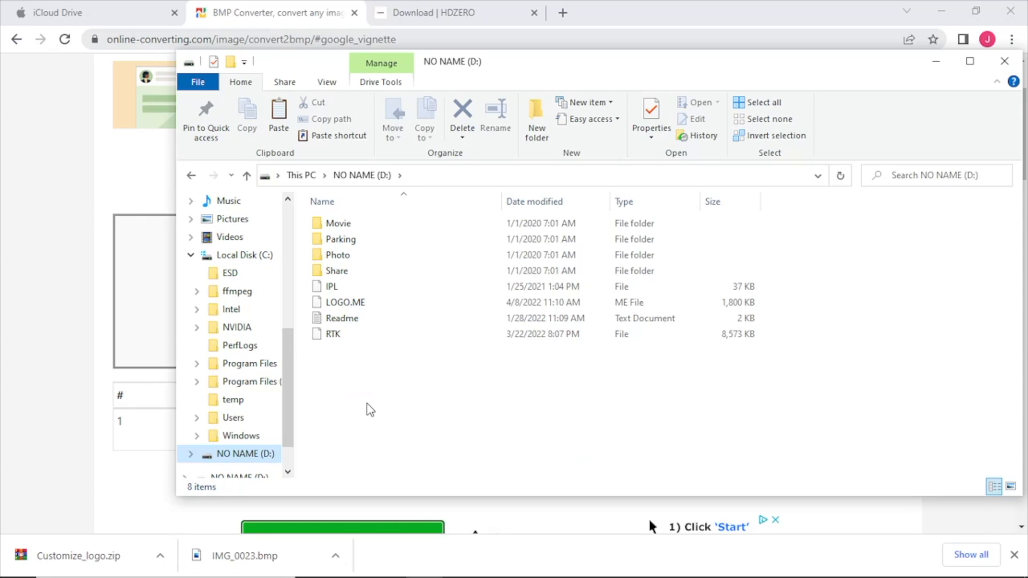
right_click(368, 406)
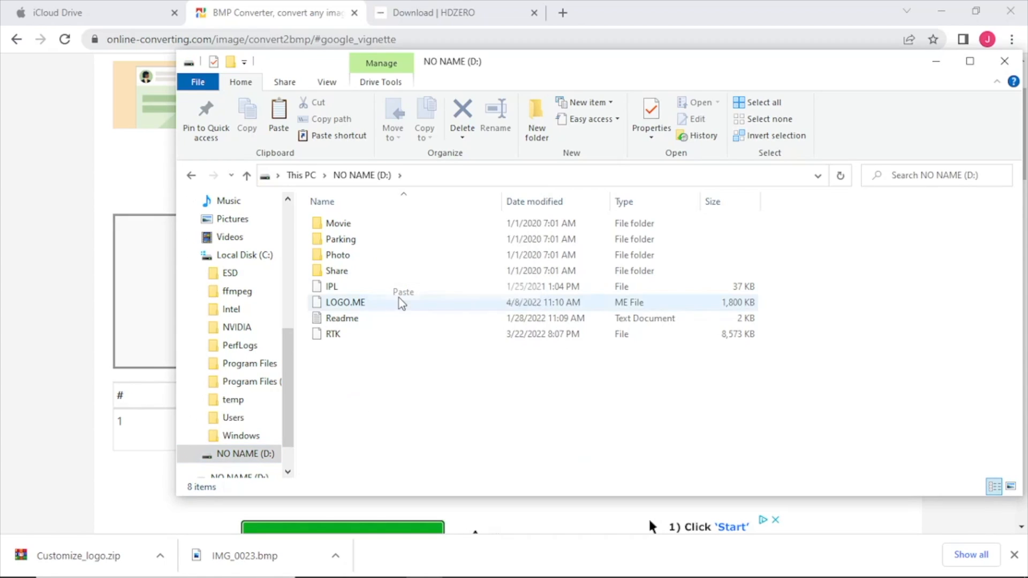
left_click(402, 292)
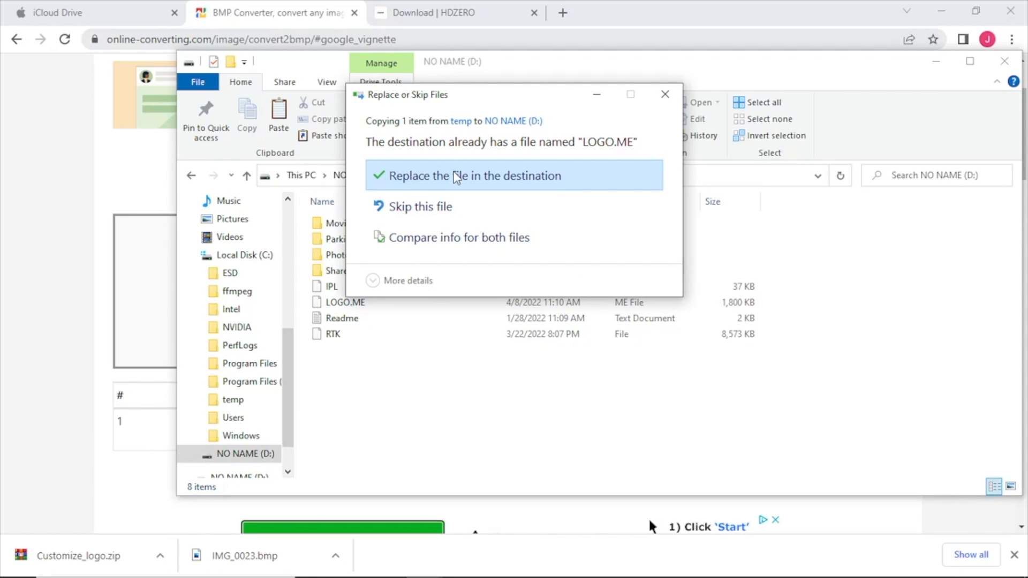
left_click(482, 175)
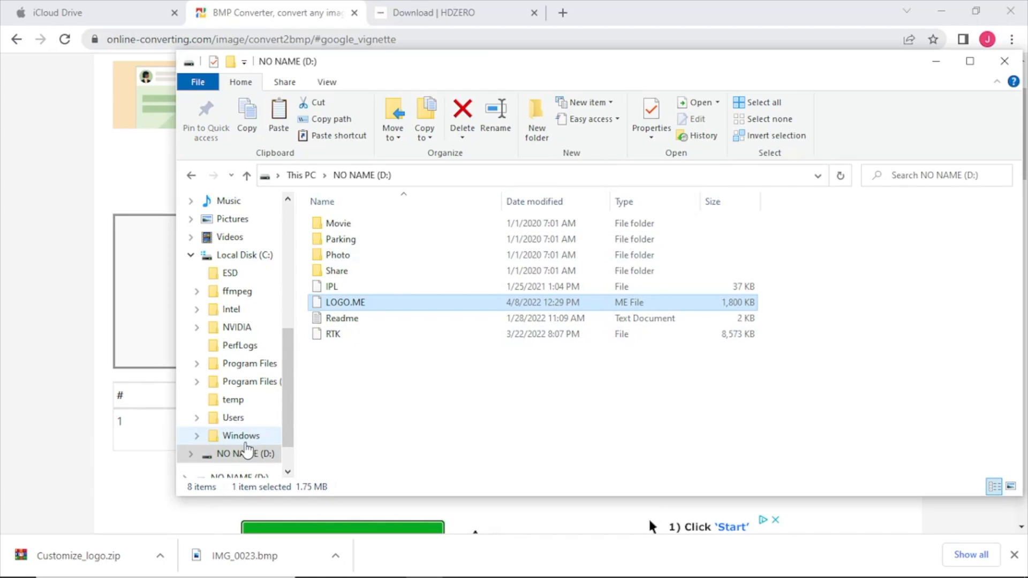
right_click(243, 454)
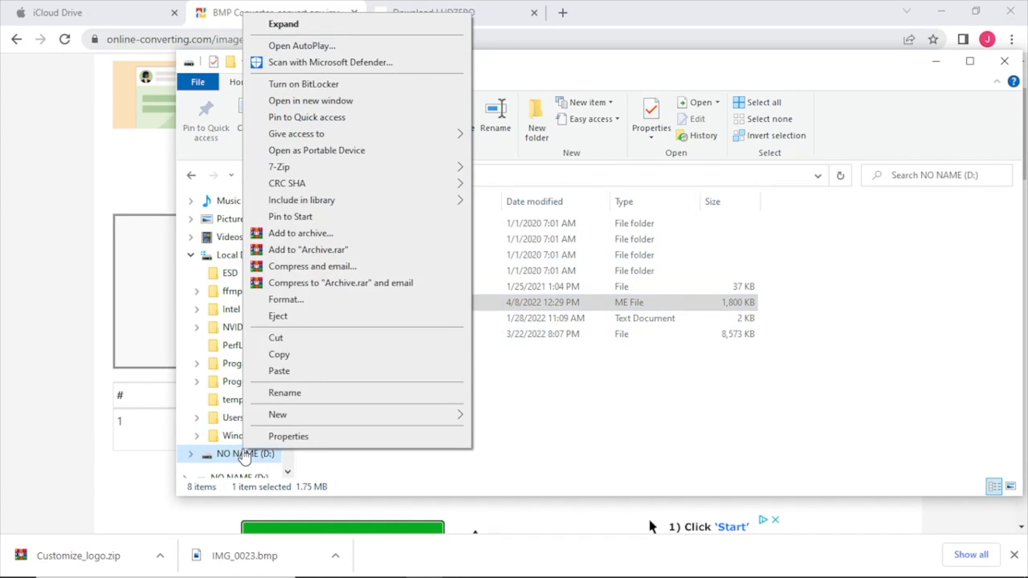